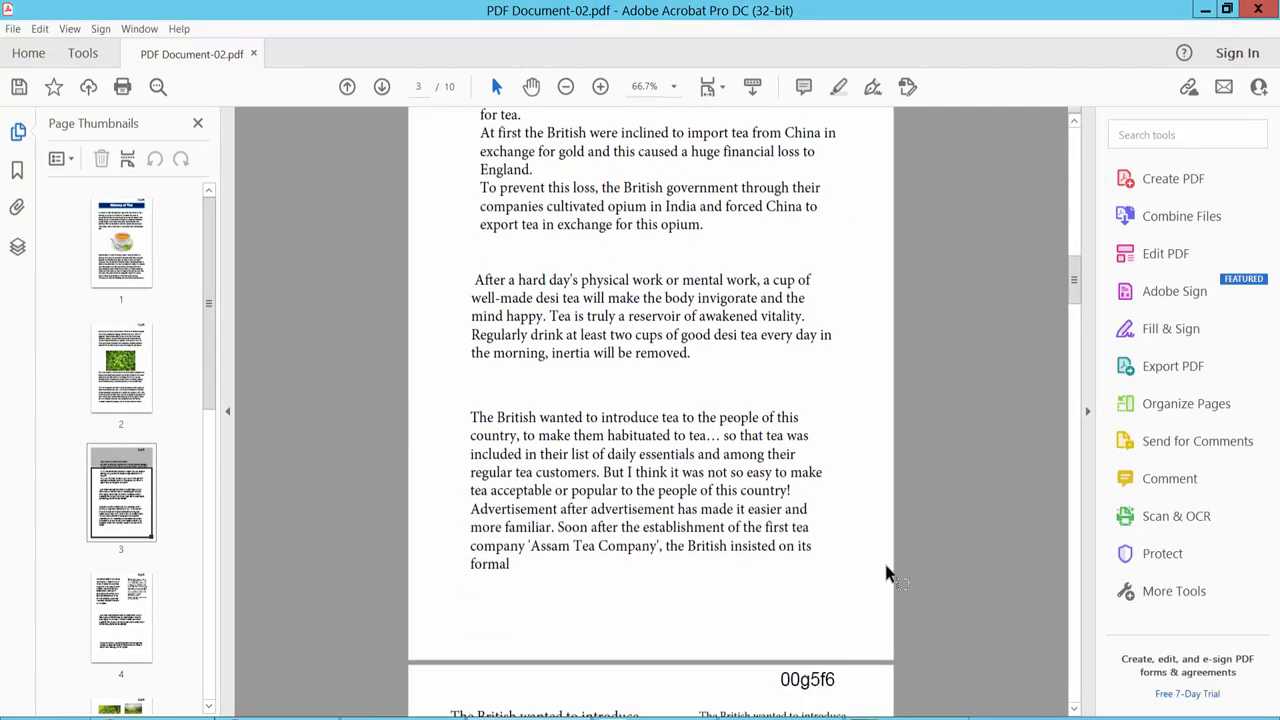
Select the 00g5f6 header stamp text and bring up the full Tools catalogue.
scroll(down, 3)
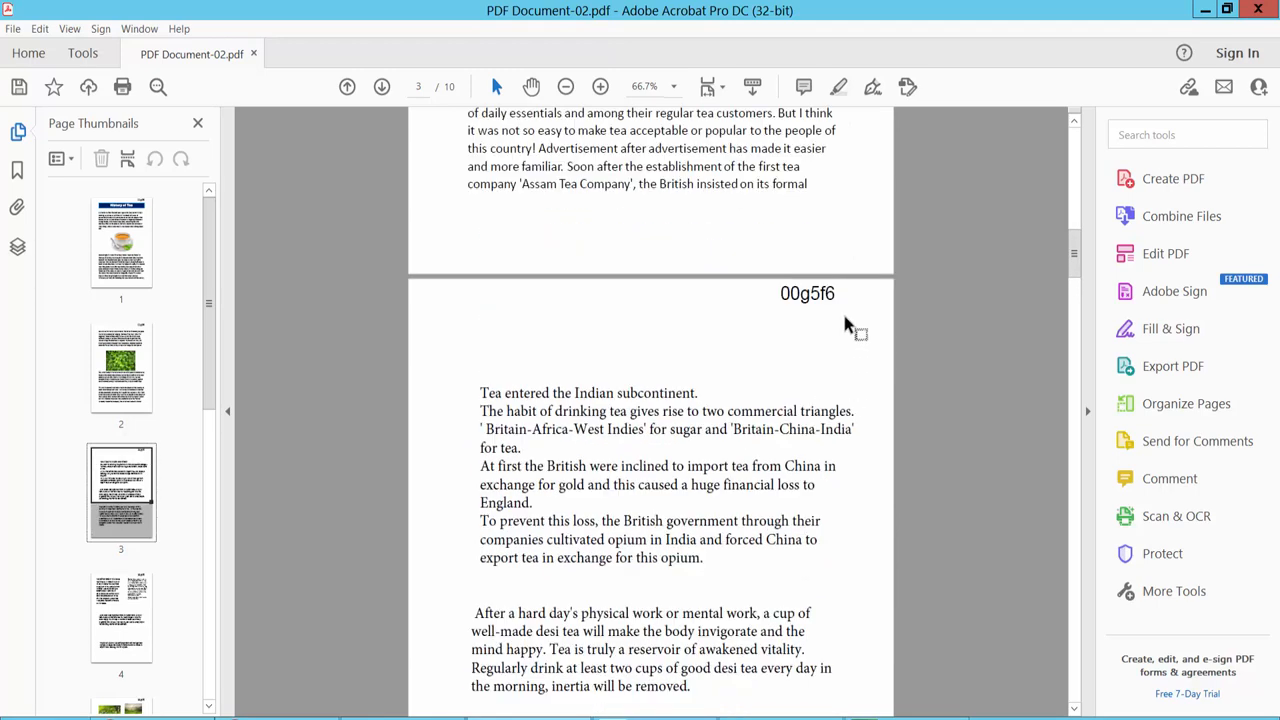
double_click(807, 293)
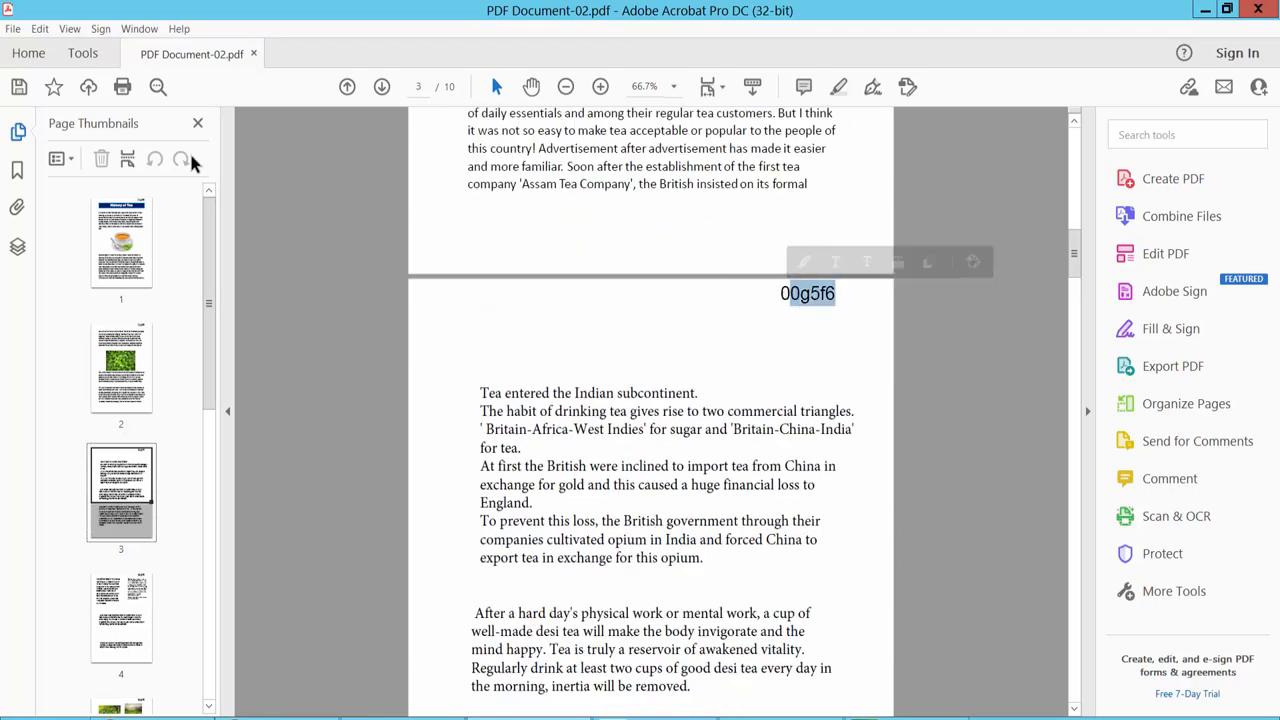
click(82, 53)
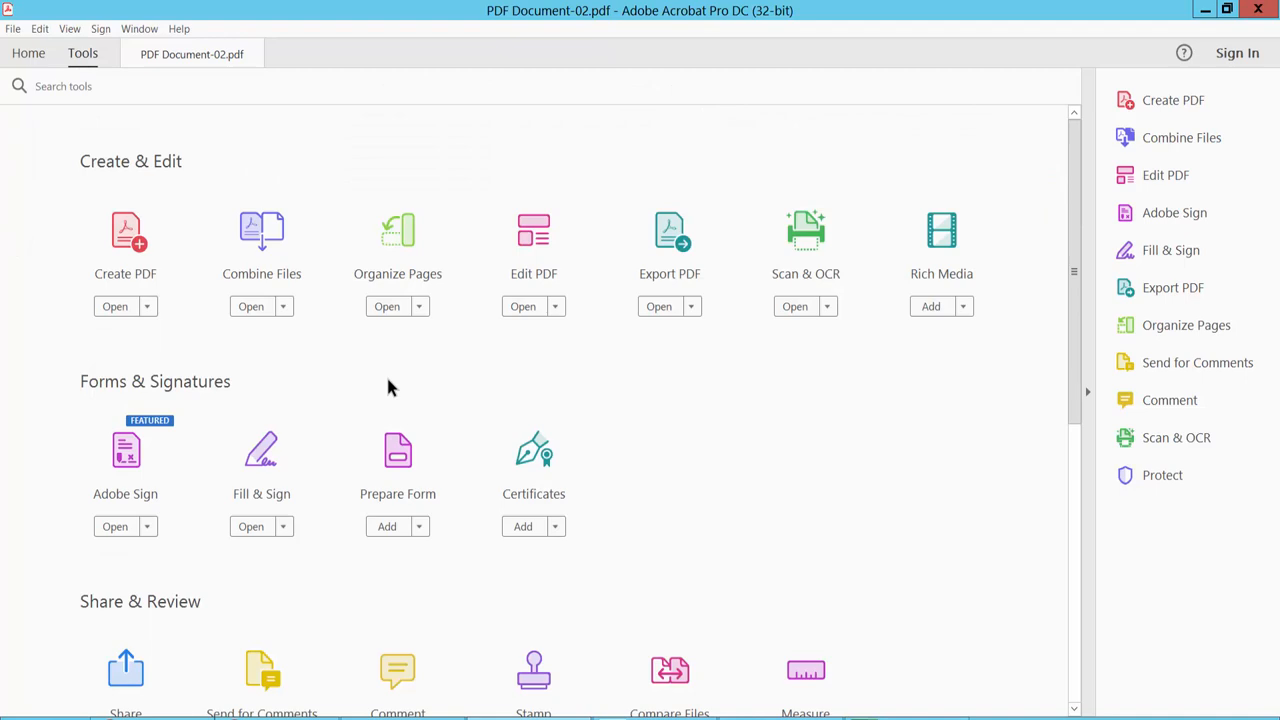
mouse_move(534, 245)
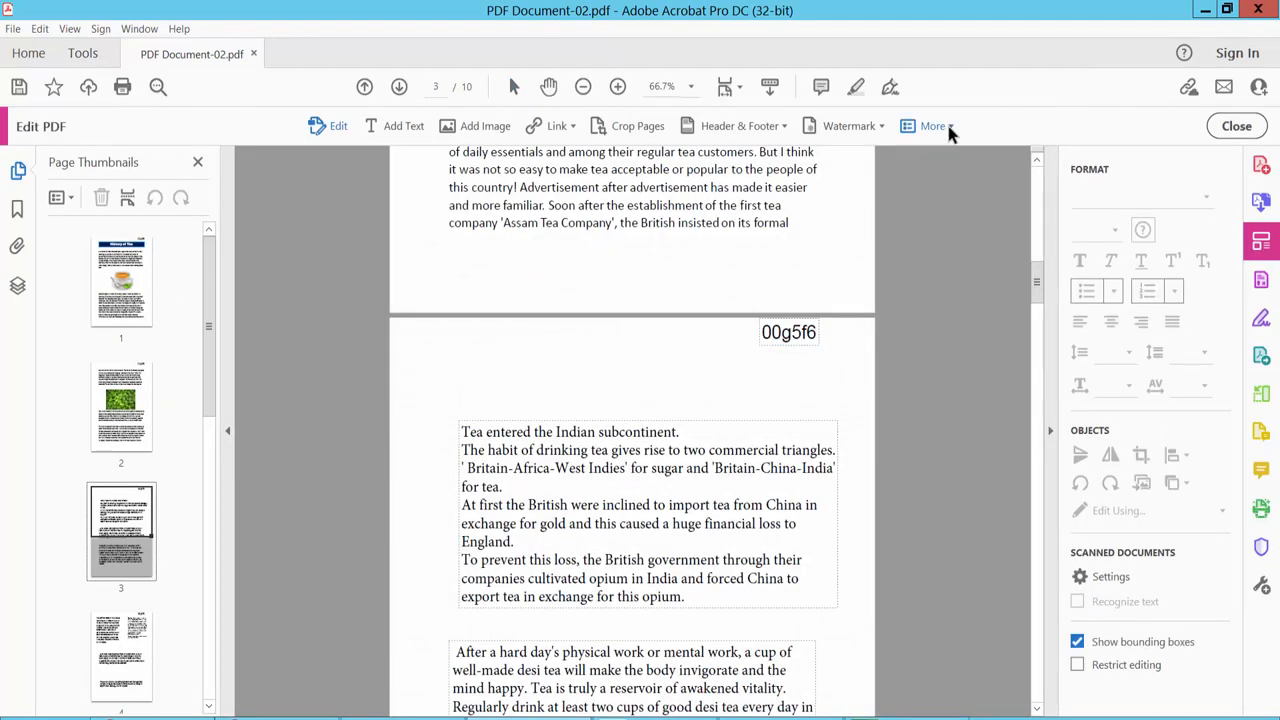
click(932, 125)
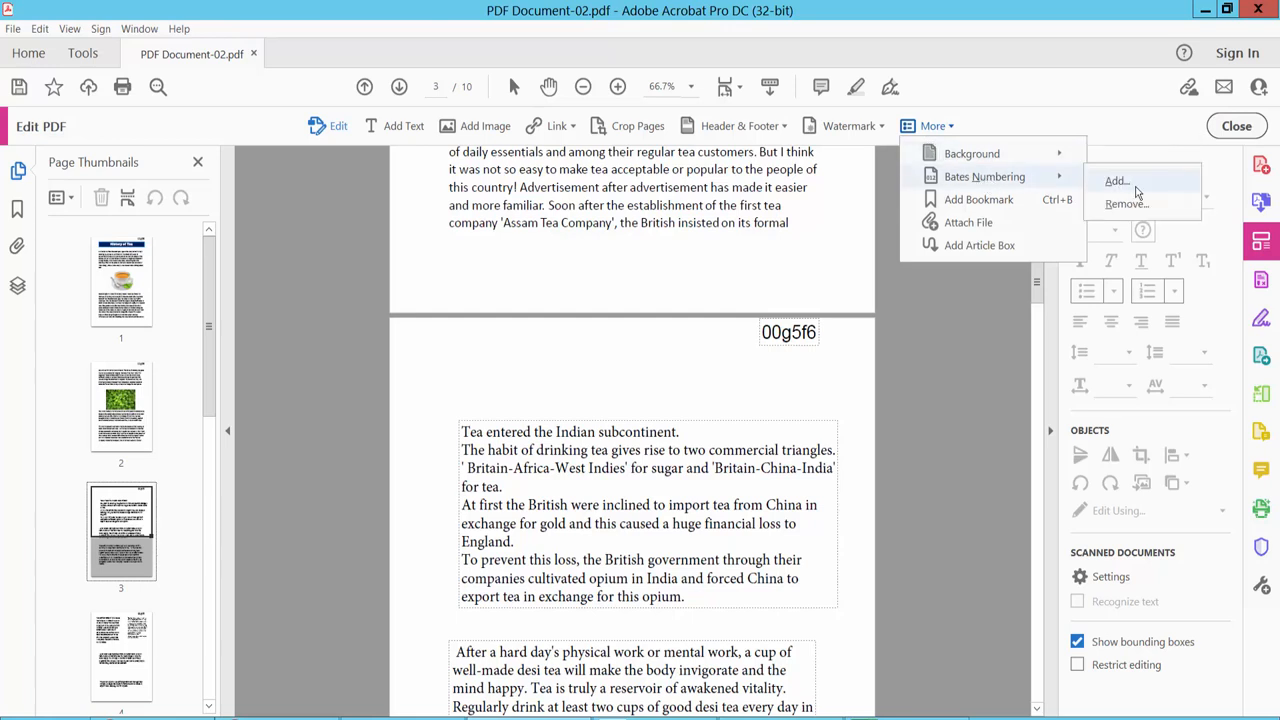
click(1127, 204)
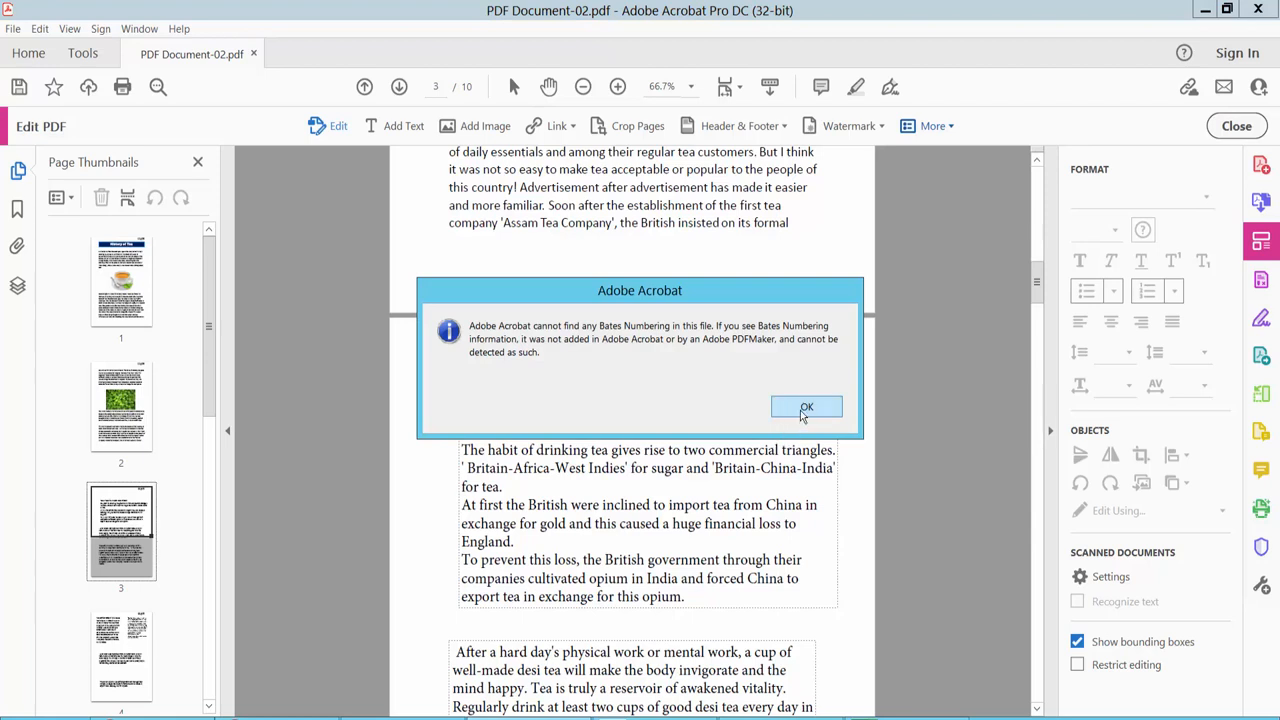
click(806, 407)
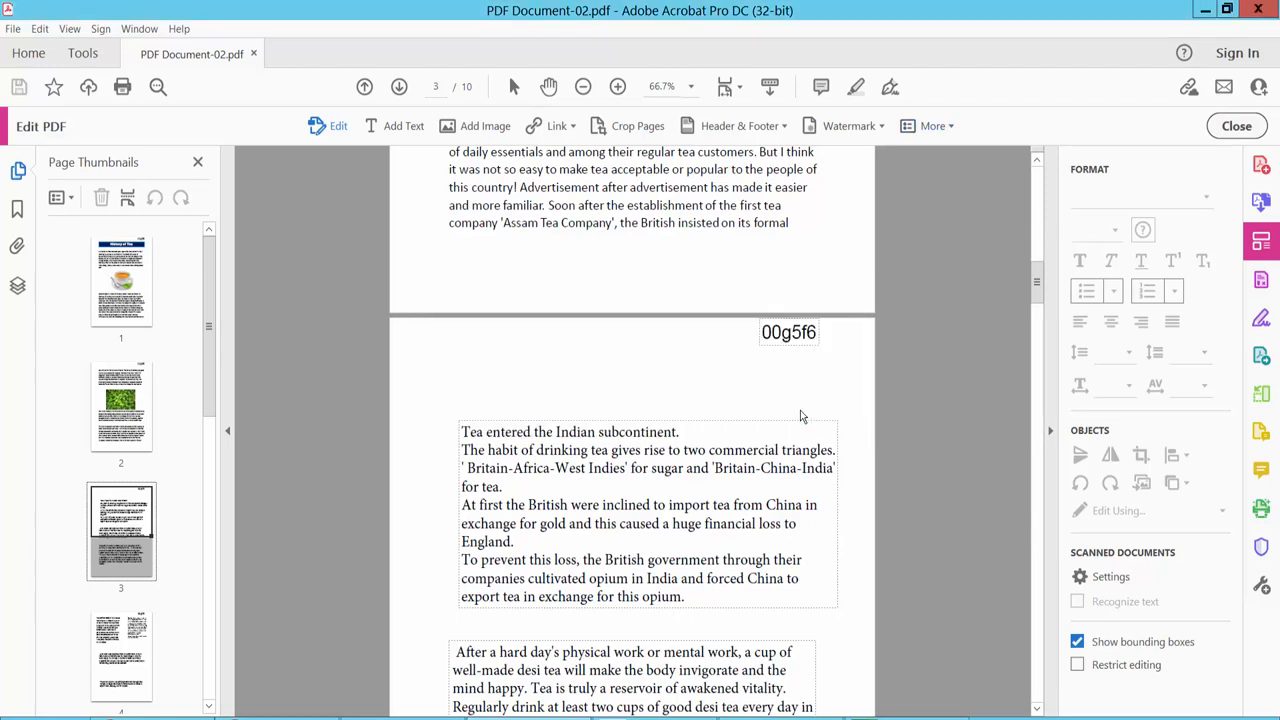
mouse_move(967, 237)
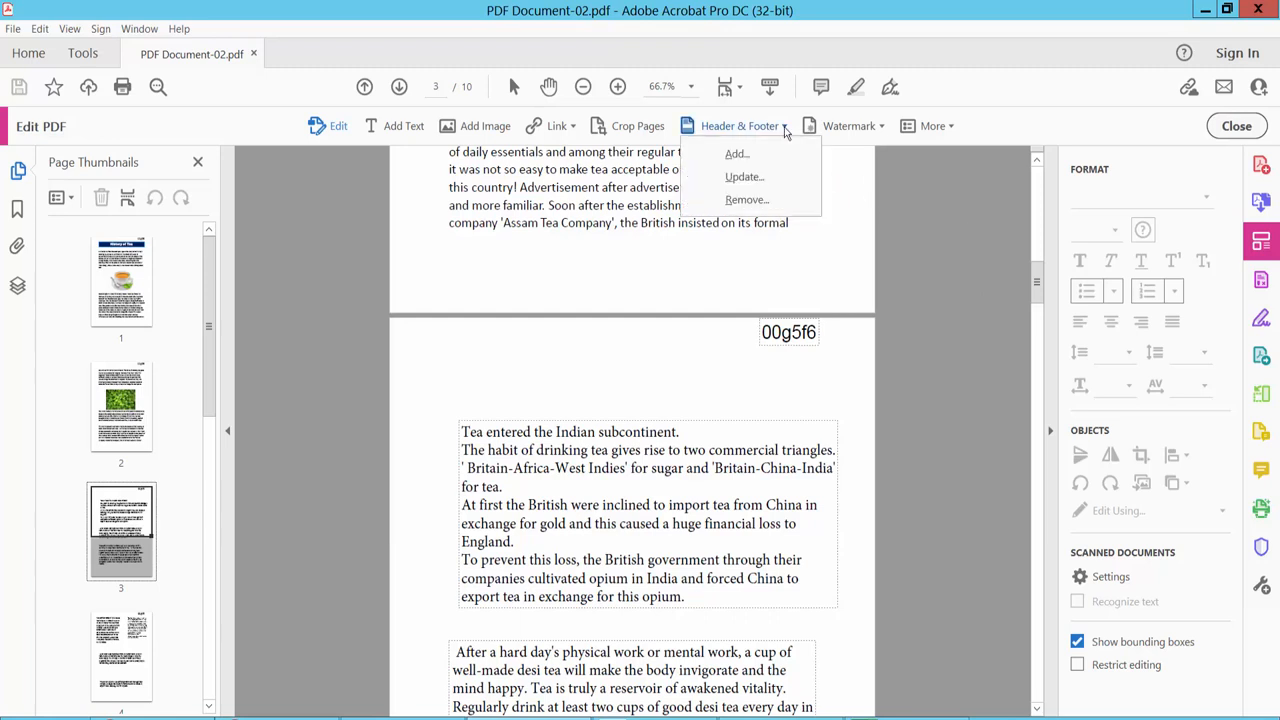
mouse_move(748, 199)
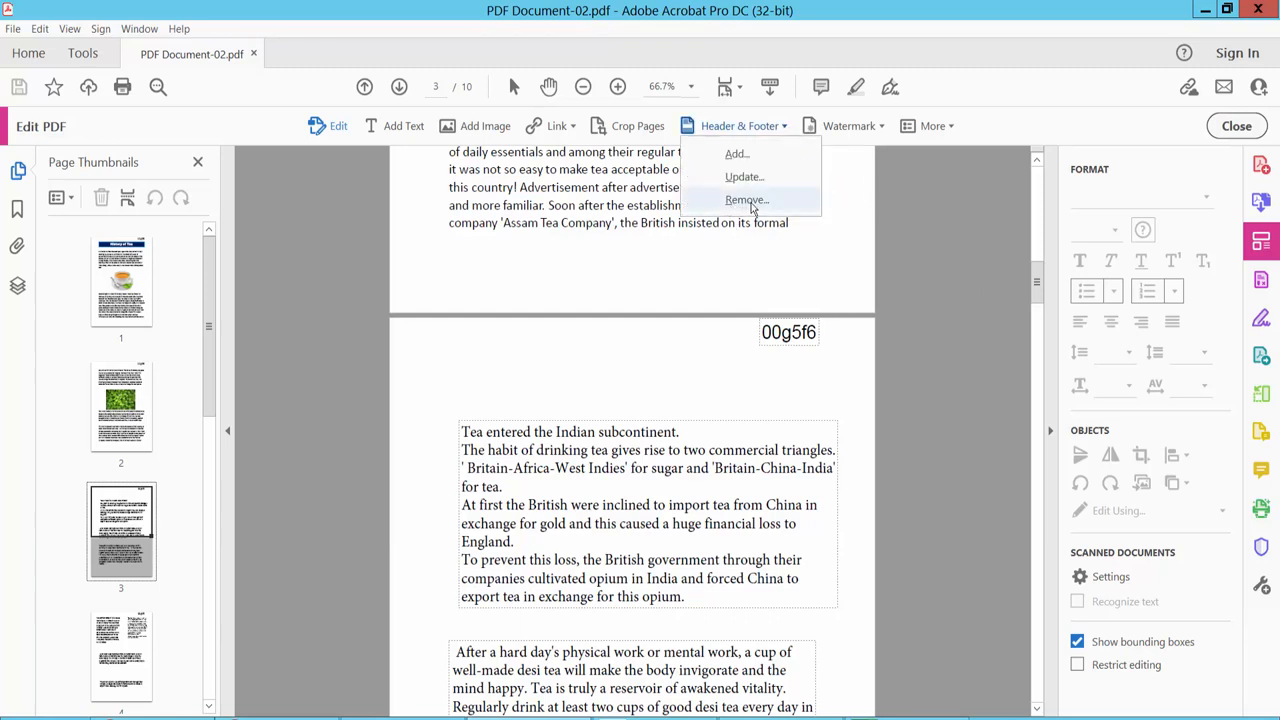
Remove the header and footer, confirm with Yes, check the pages, and open the File menu.
click(747, 199)
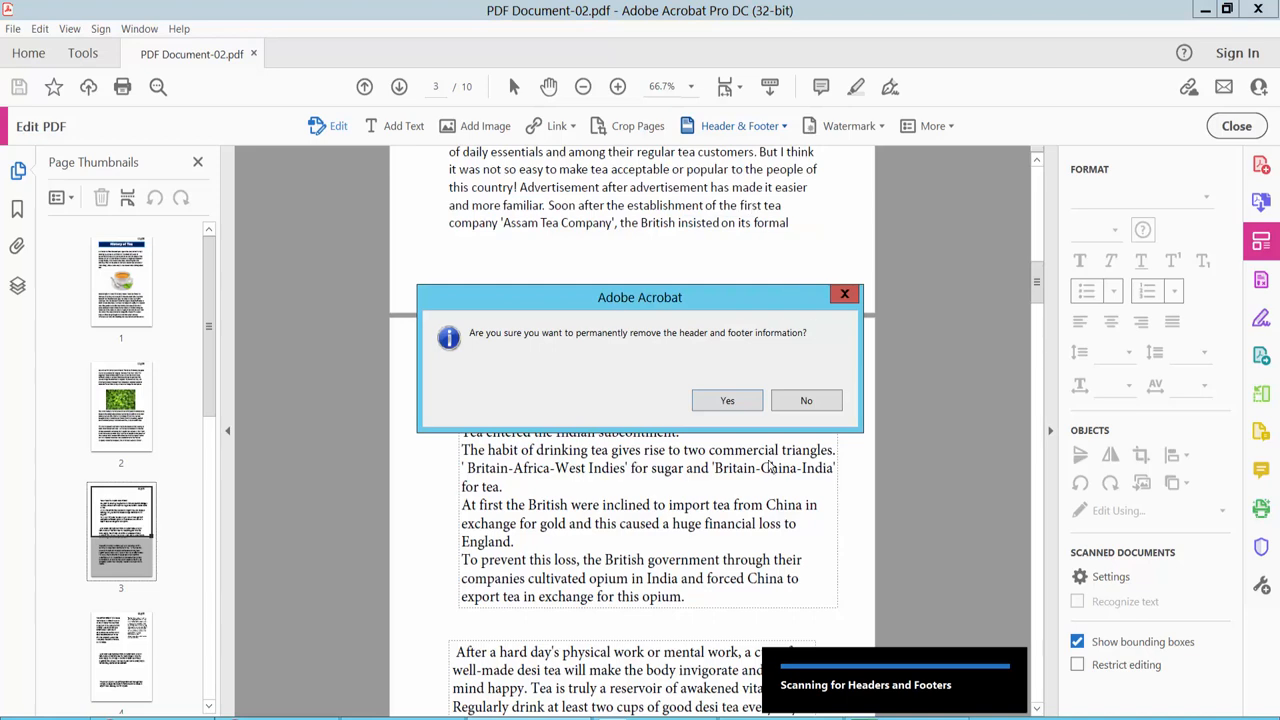
click(727, 400)
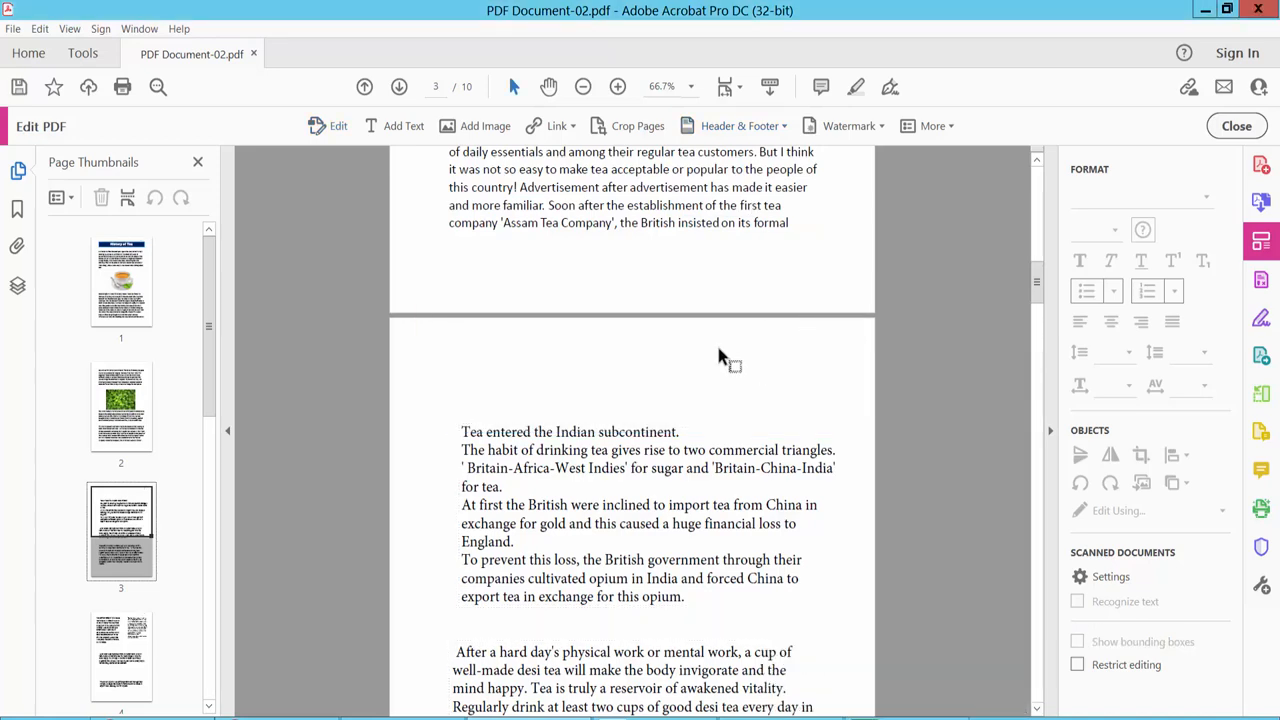
scroll(down, 3)
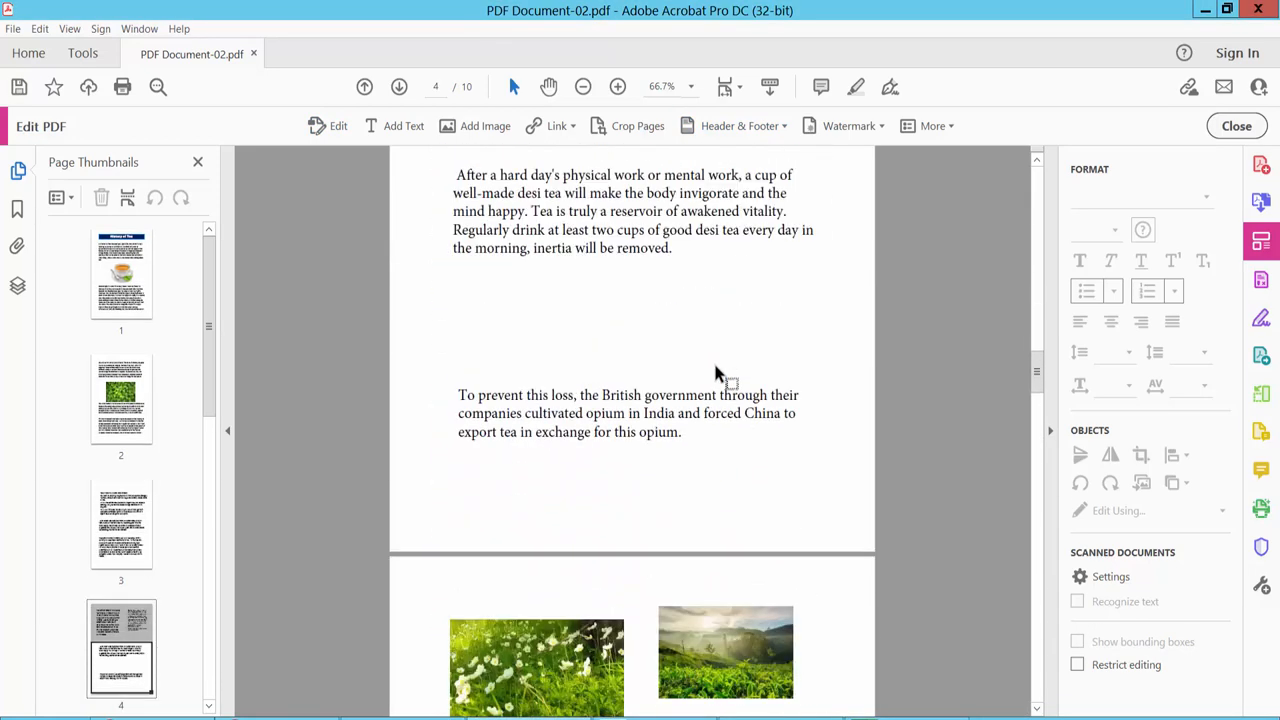
scroll(down, 3)
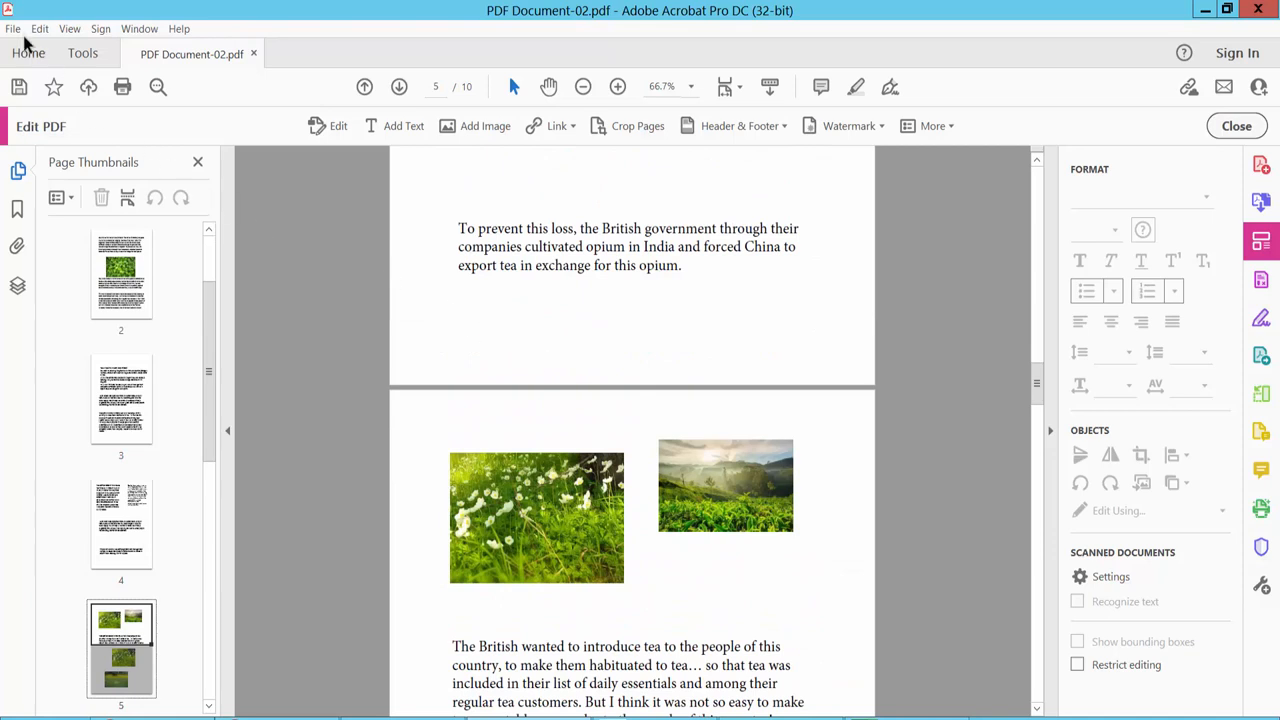
click(13, 28)
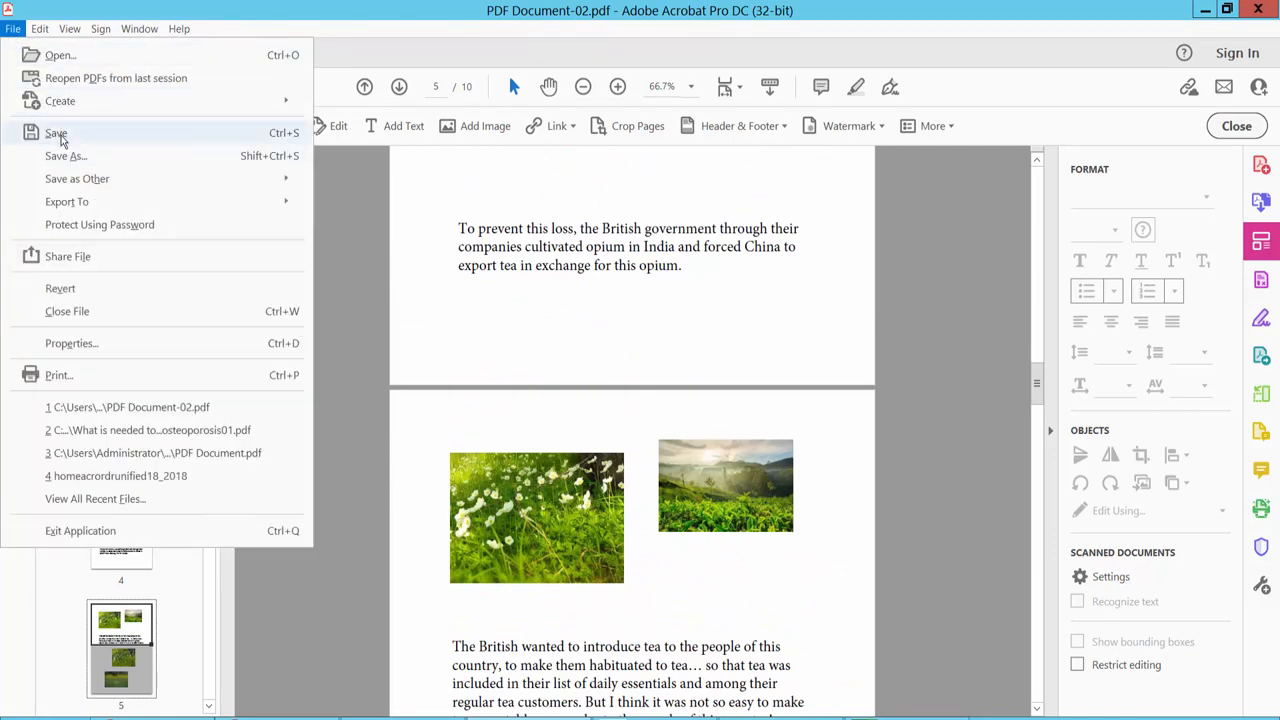
mouse_move(660, 358)
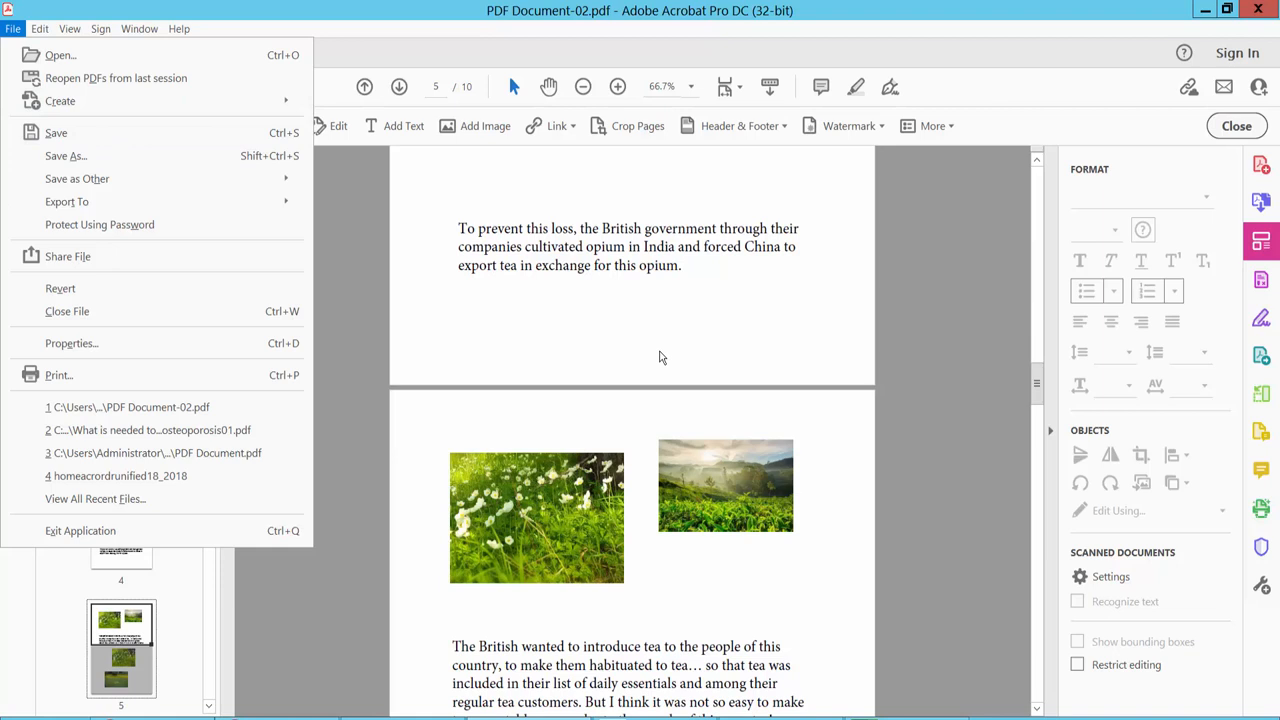